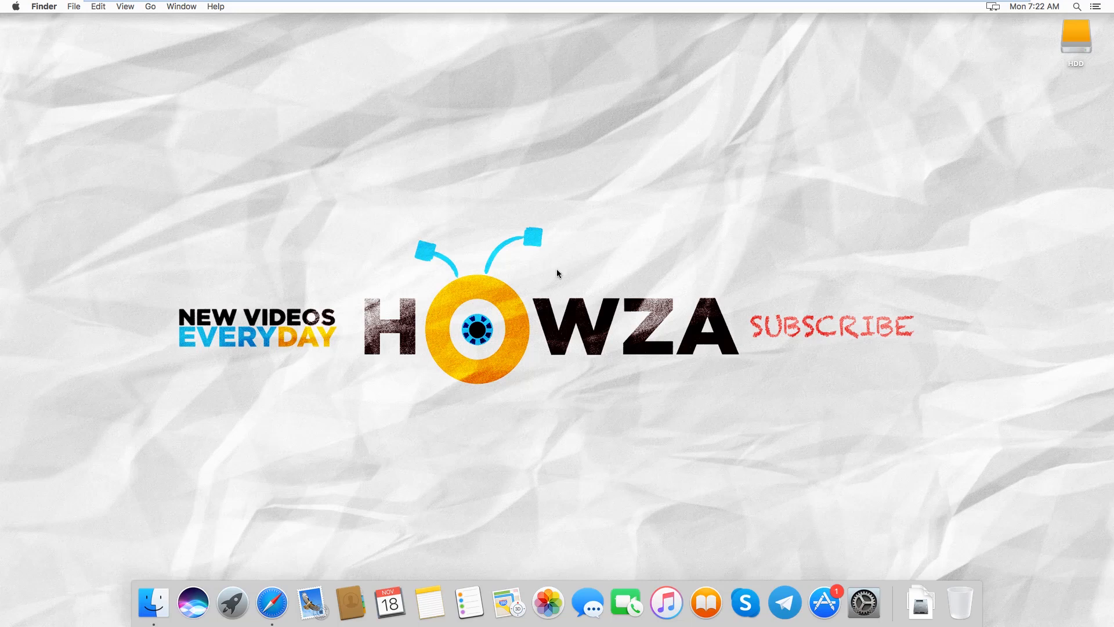
pyautogui.moveTo(652, 361)
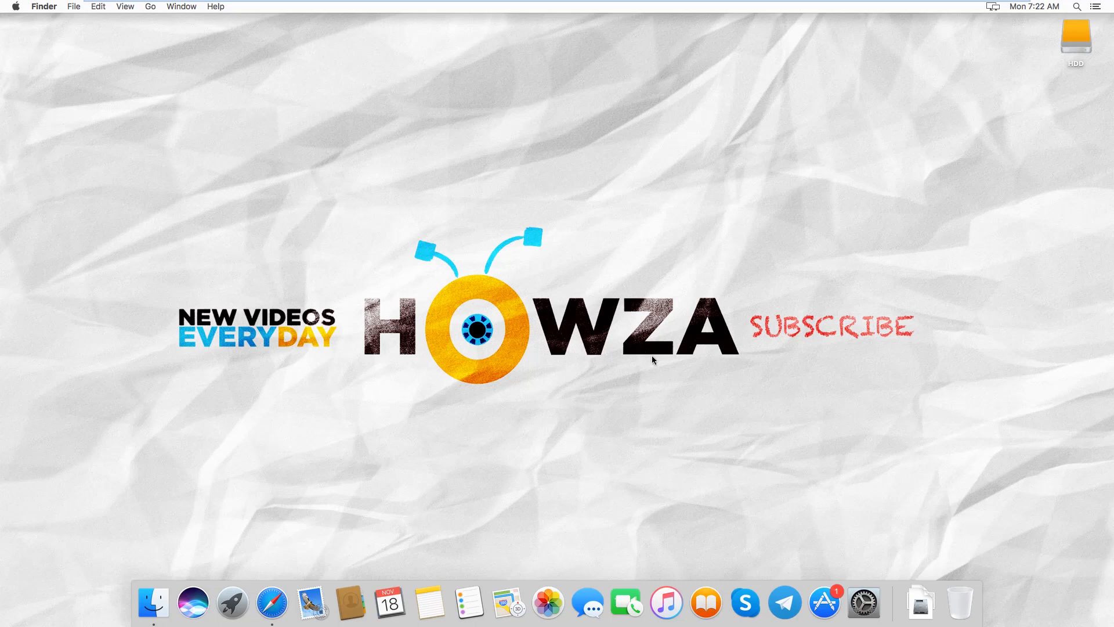
# - Launch Telegram from the Dock and go to Settings → Privacy and Security
pyautogui.click(785, 602)
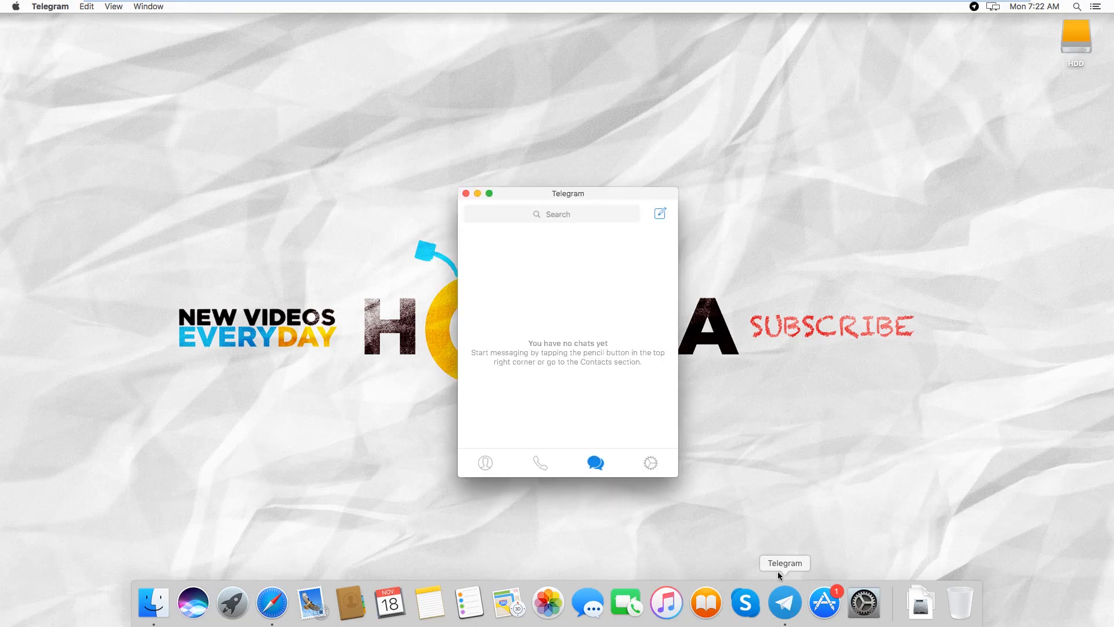
pyautogui.moveTo(620, 453)
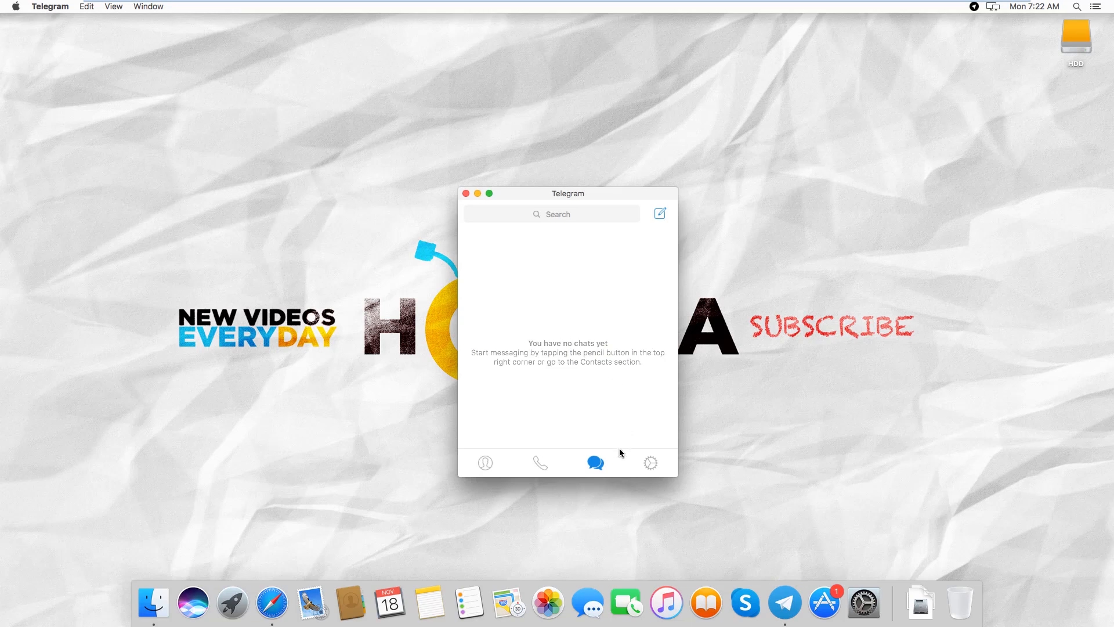
pyautogui.click(650, 462)
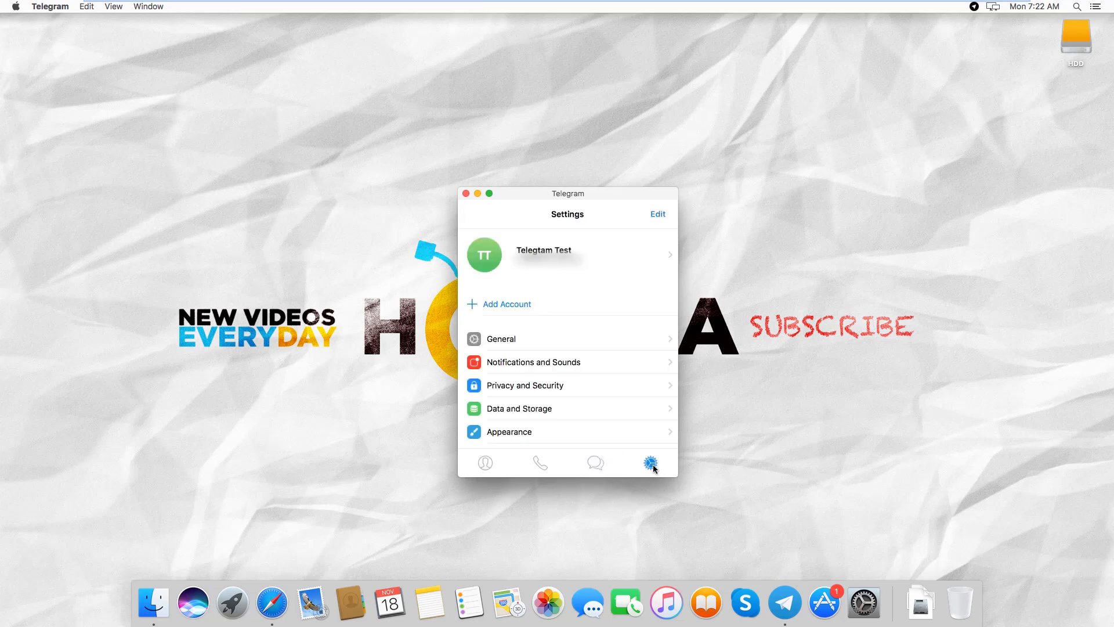
pyautogui.moveTo(497, 389)
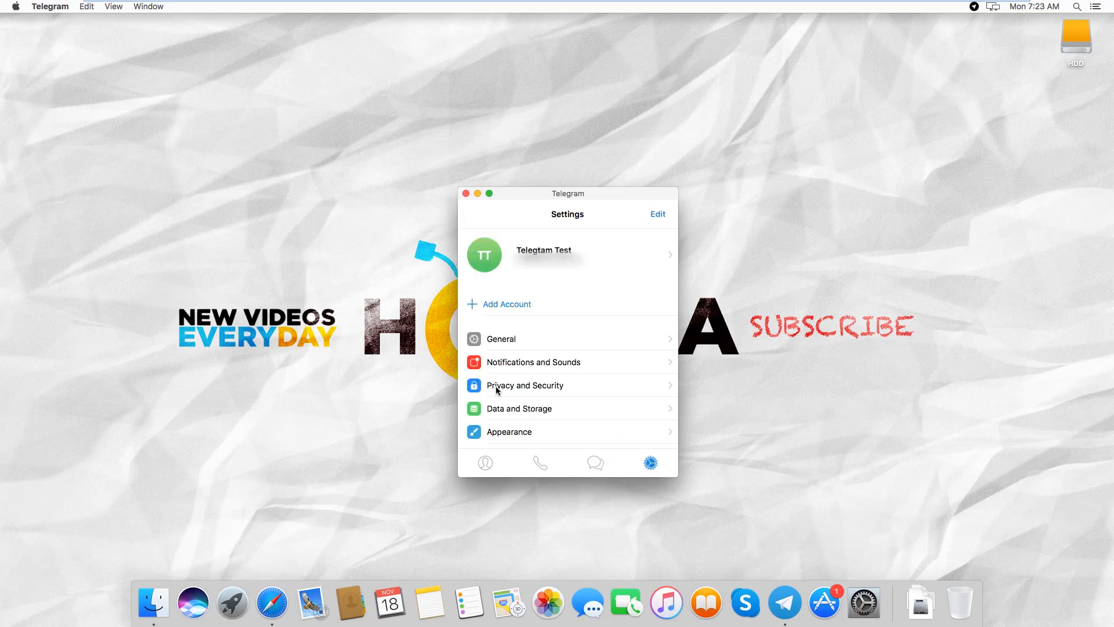
pyautogui.moveTo(665, 392)
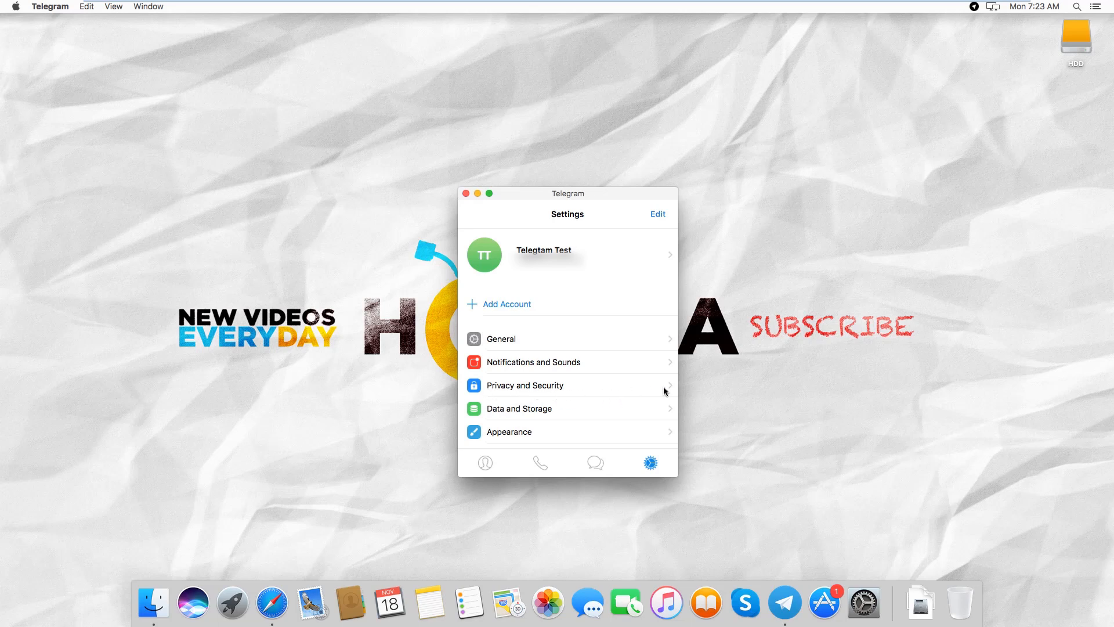
pyautogui.click(525, 385)
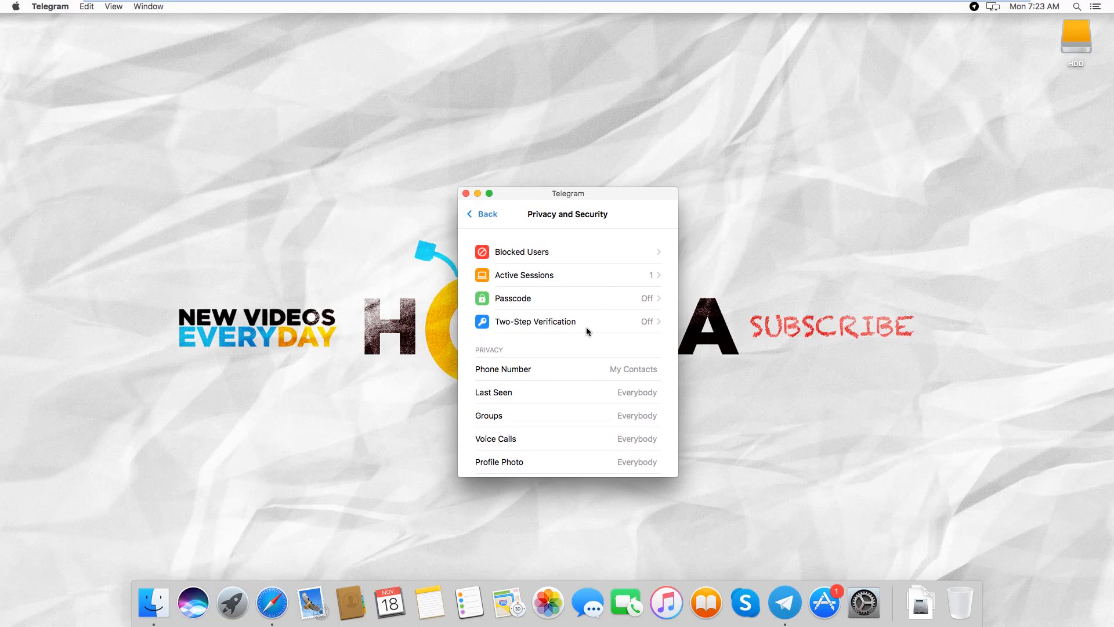
# - Start Two-Step Verification, then enter and re-enter the new password
pyautogui.click(535, 320)
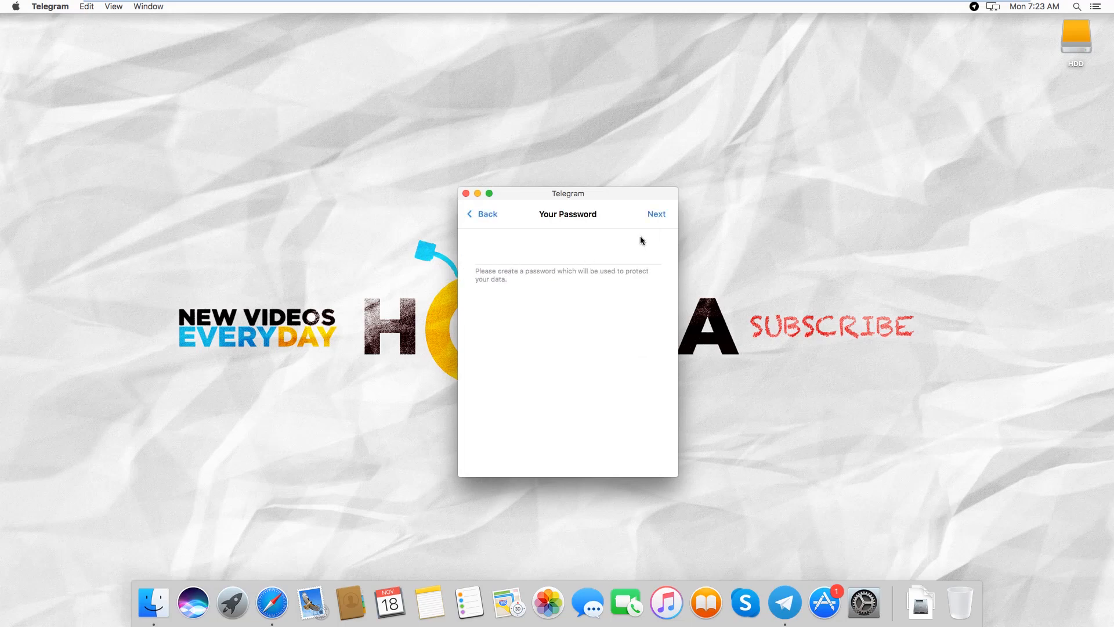
pyautogui.click(655, 214)
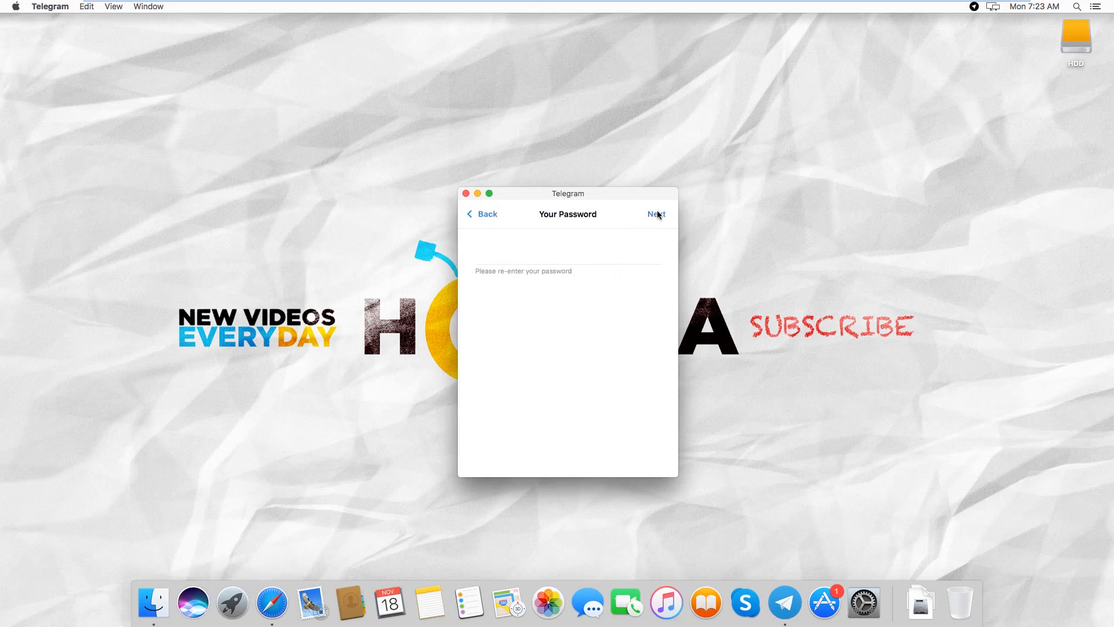
pyautogui.click(654, 214)
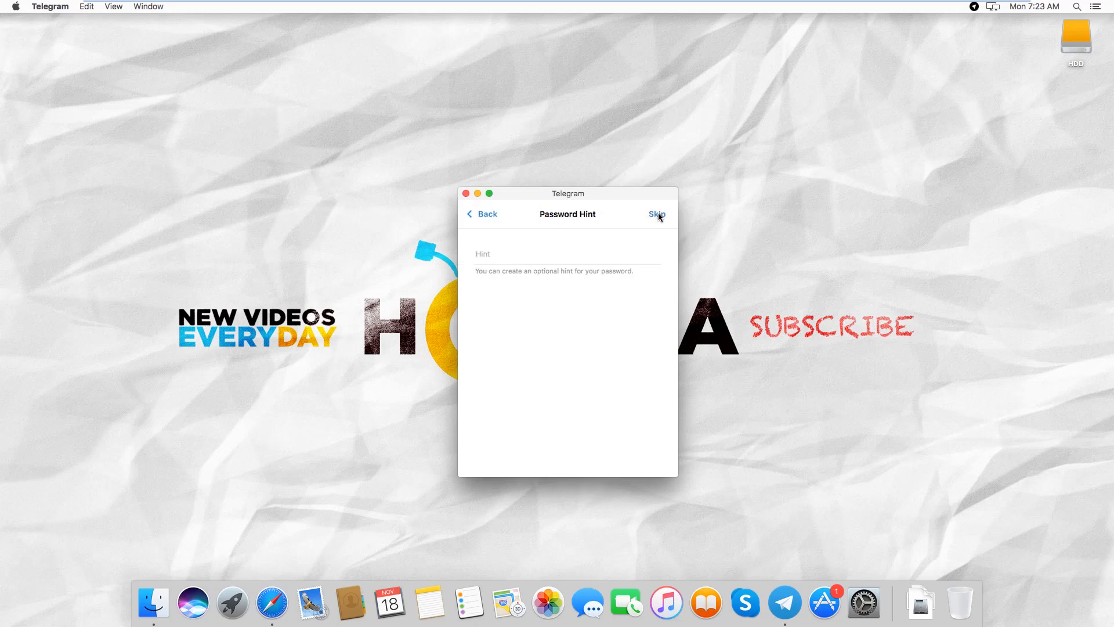
# - Skip the password hint and recovery email, confirming the no-email warning
pyautogui.click(655, 214)
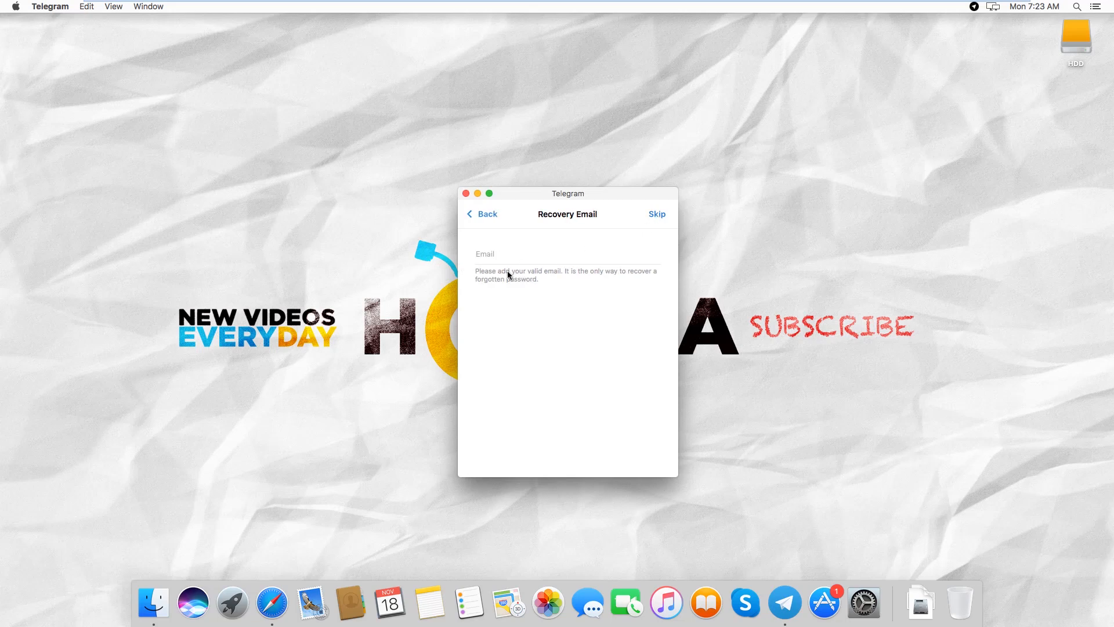
pyautogui.click(566, 253)
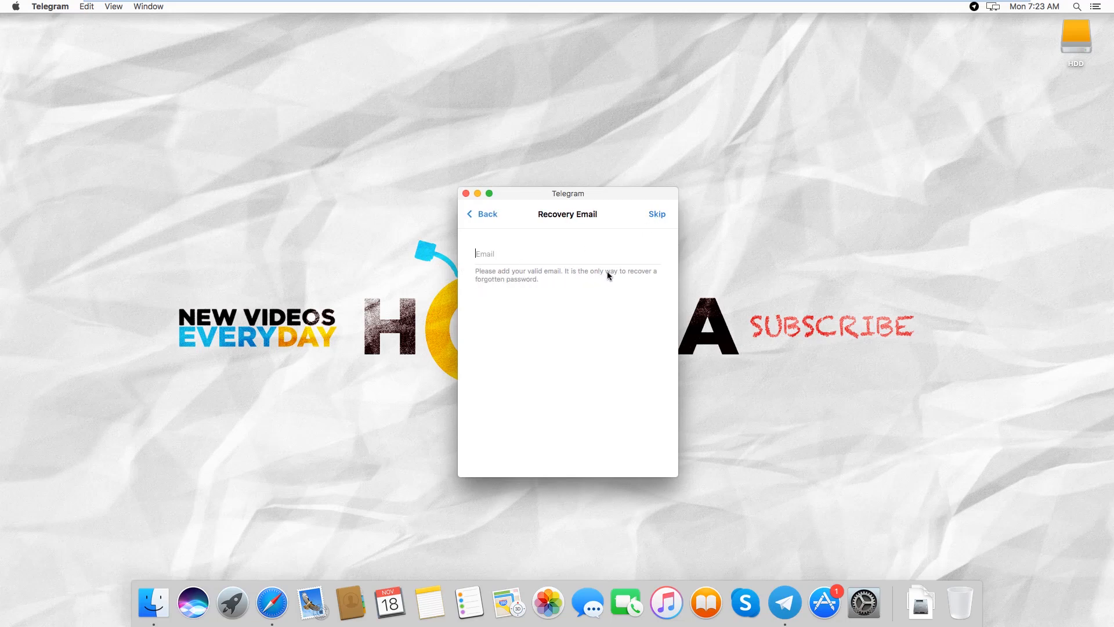
pyautogui.moveTo(657, 214)
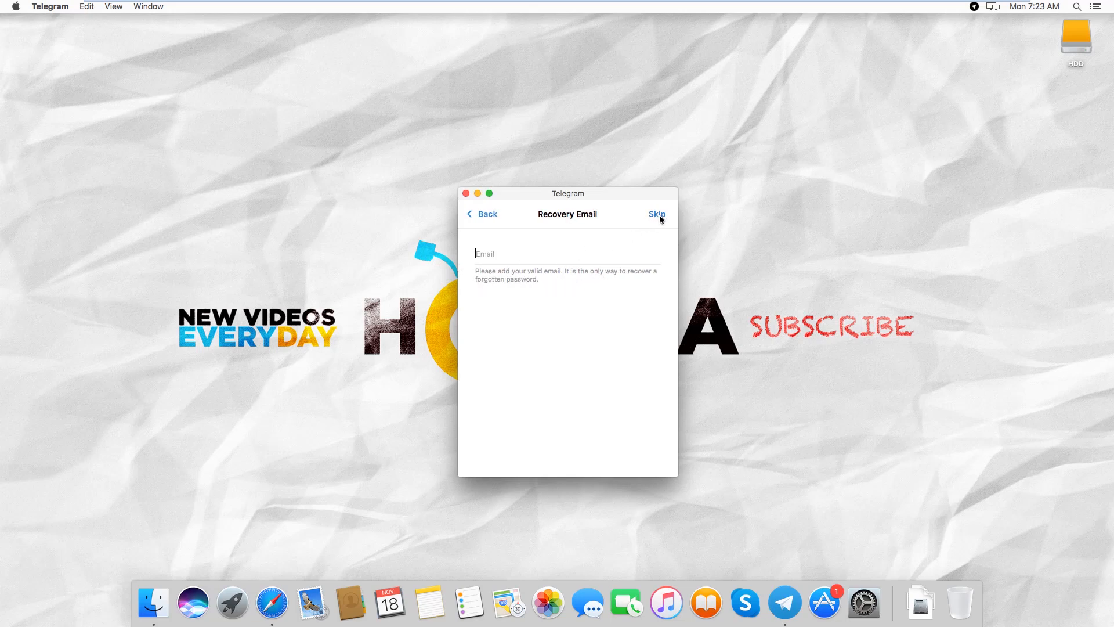
pyautogui.click(656, 215)
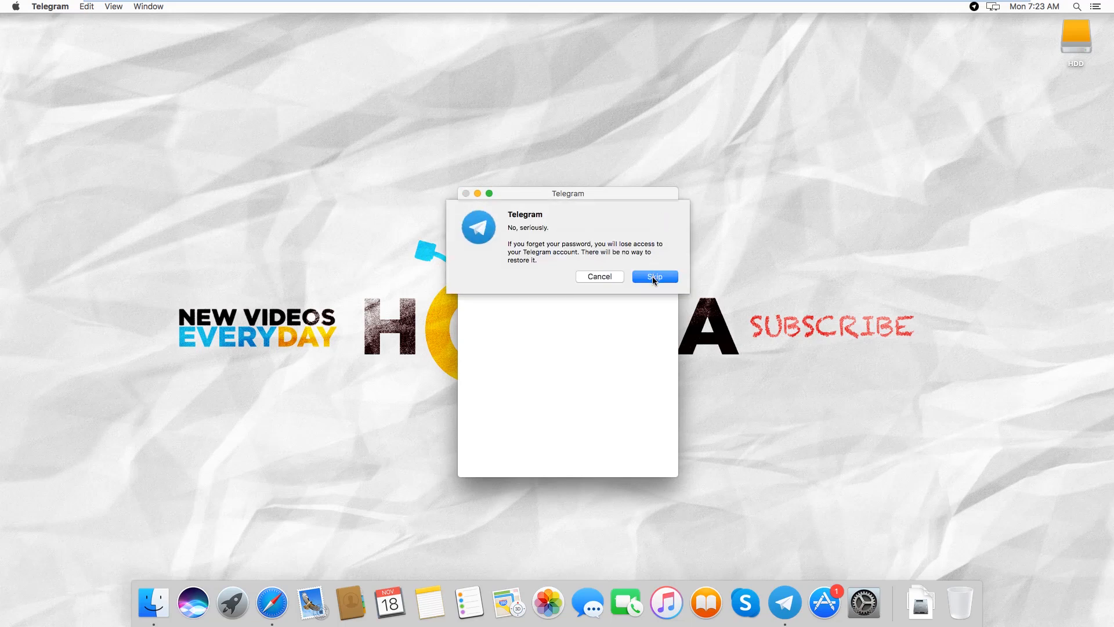
pyautogui.click(653, 276)
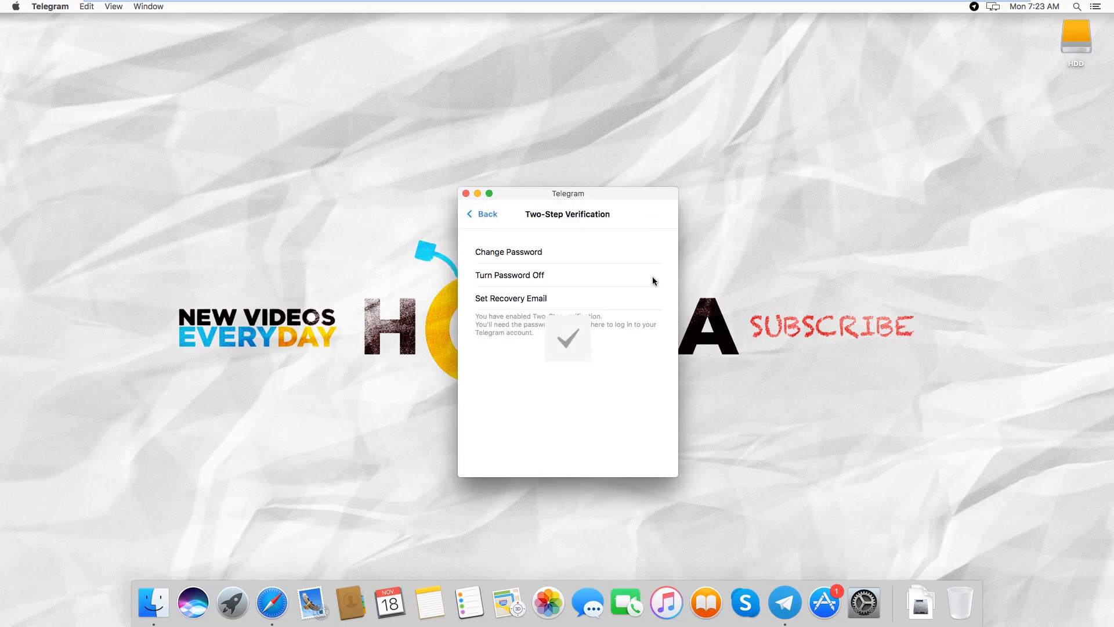